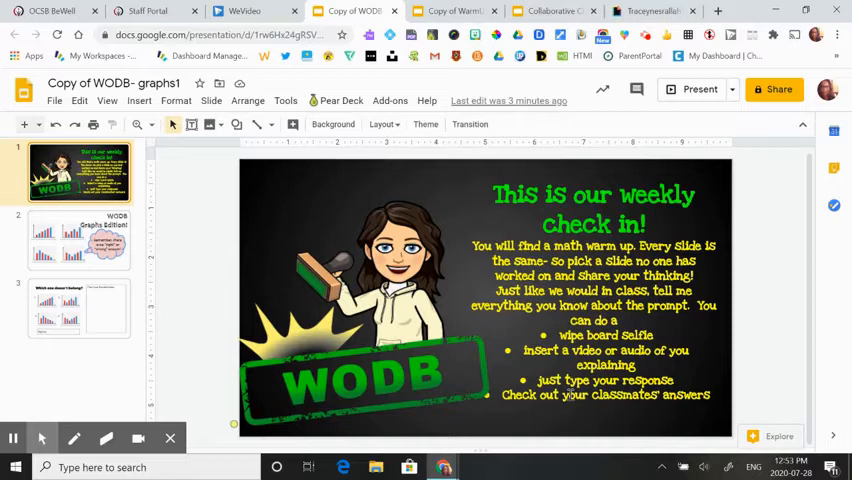
# Step: Go to the Which one doesn't belong? graphs slide and start inserting an image
pyautogui.click(80, 240)
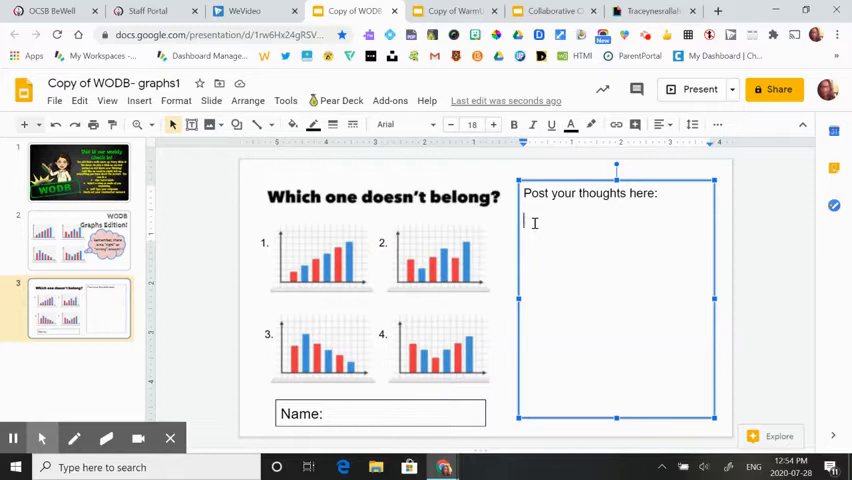
pyautogui.click(208, 124)
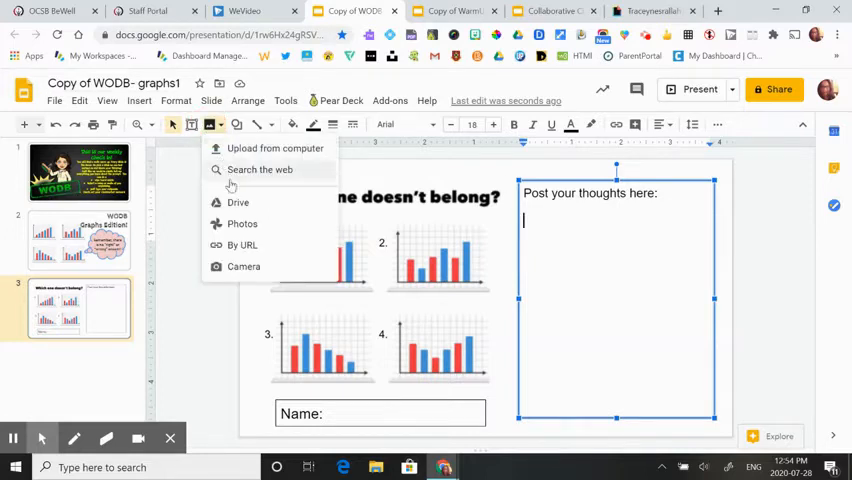
pyautogui.click(252, 264)
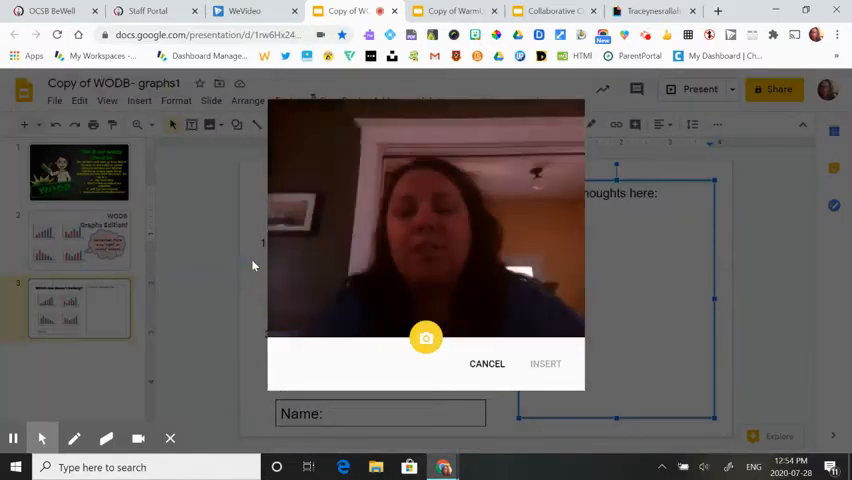
pyautogui.click(488, 364)
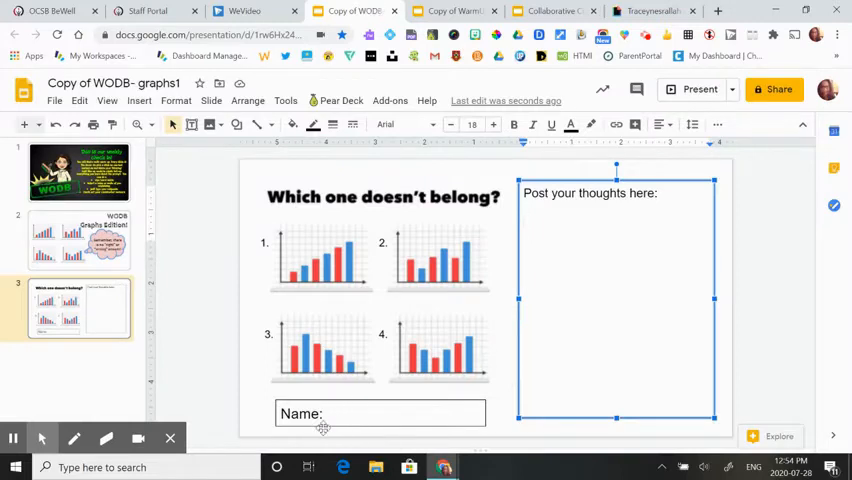
pyautogui.moveTo(196, 236)
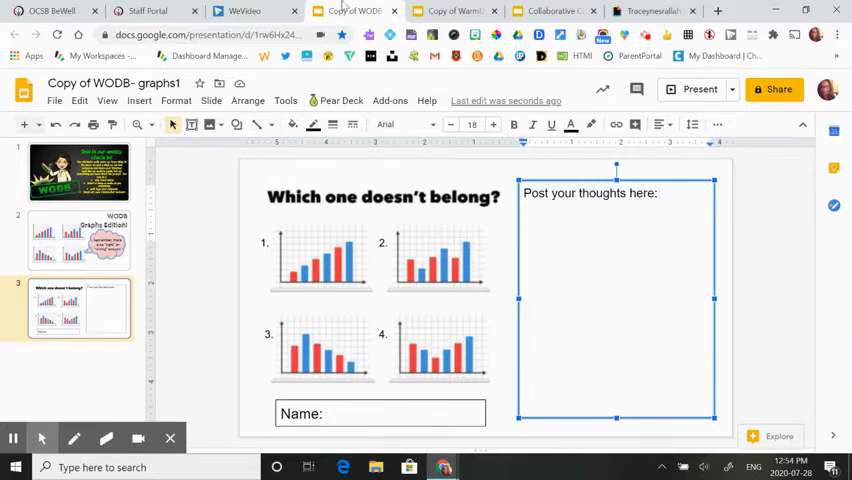
pyautogui.moveTo(148, 176)
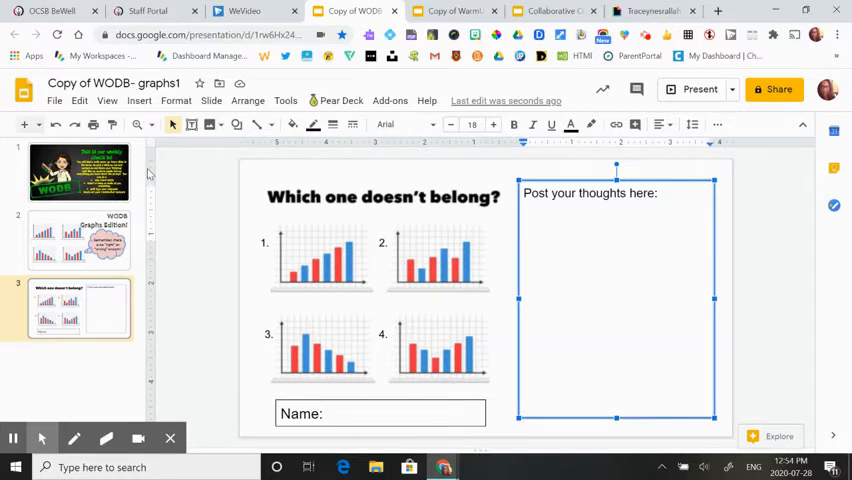
# Step: Copy the direct GIF link for the Do Not Submit This Card chihuahua from Giphy and return to Slides
pyautogui.click(648, 12)
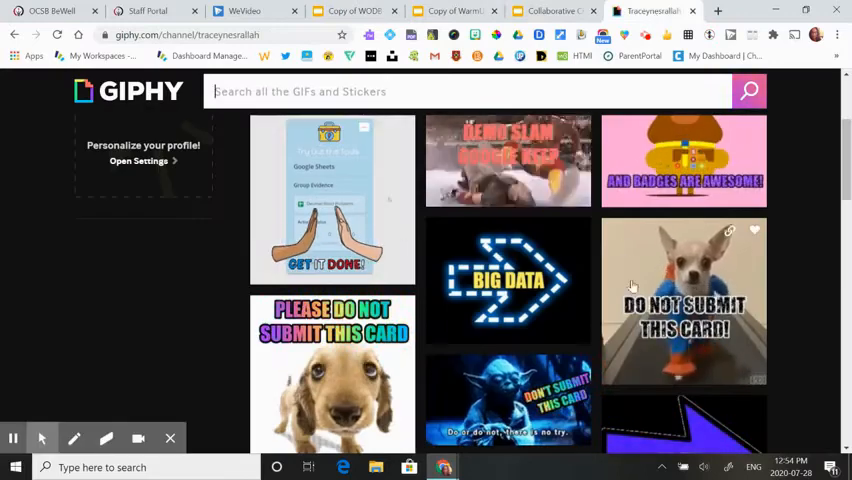
pyautogui.click(684, 300)
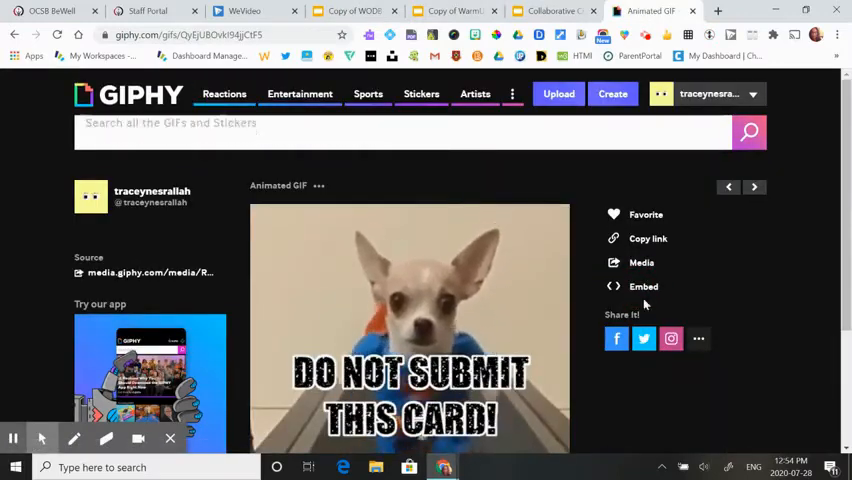
pyautogui.click(648, 238)
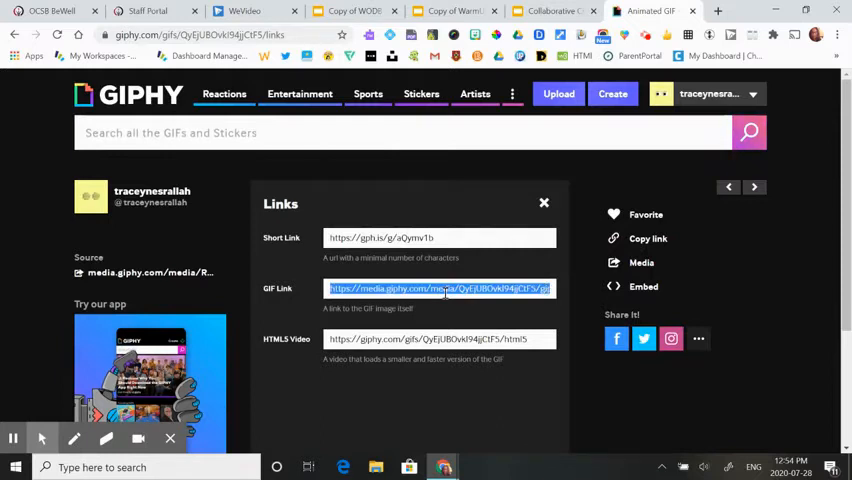
pyautogui.click(648, 238)
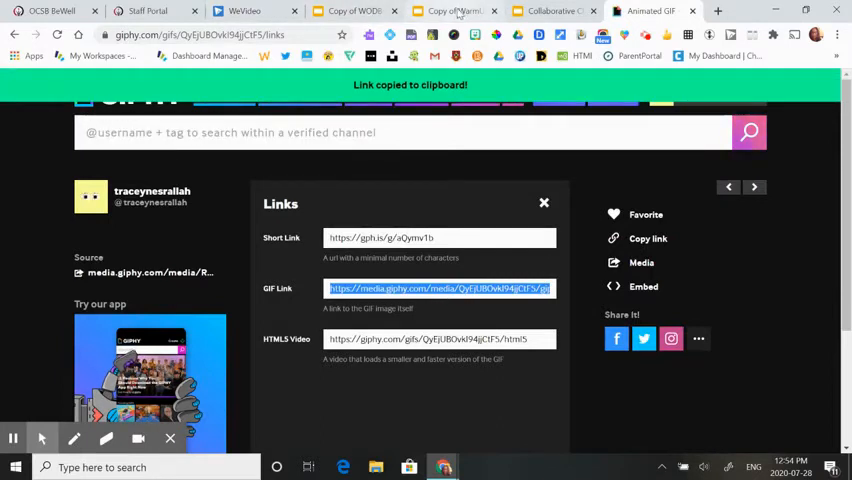
pyautogui.click(350, 12)
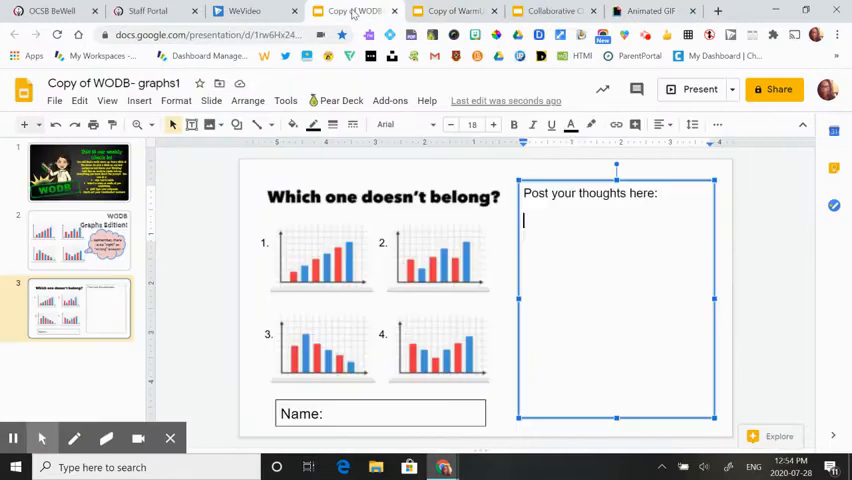
# Step: Insert the chihuahua GIF by URL and move it to the left of the graphs
pyautogui.click(210, 124)
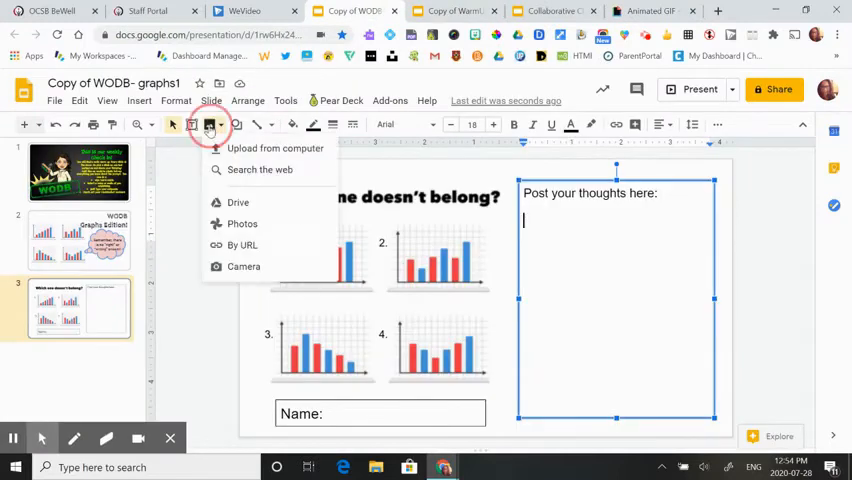
pyautogui.click(244, 244)
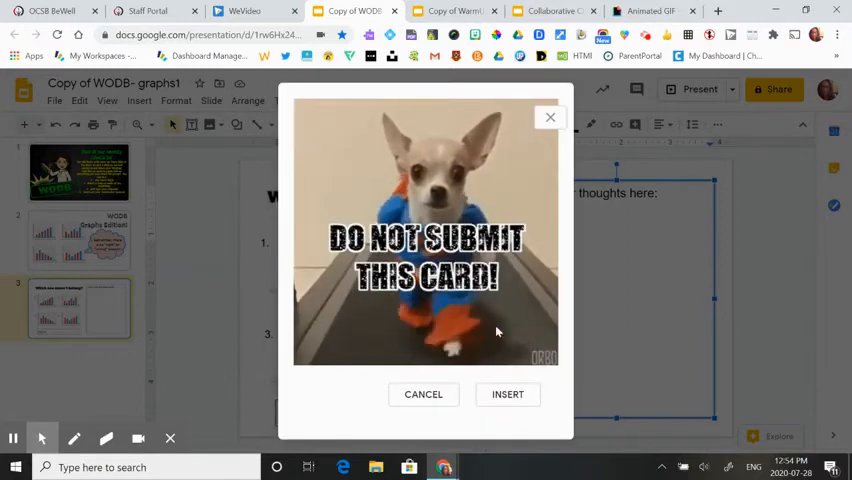
pyautogui.click(508, 394)
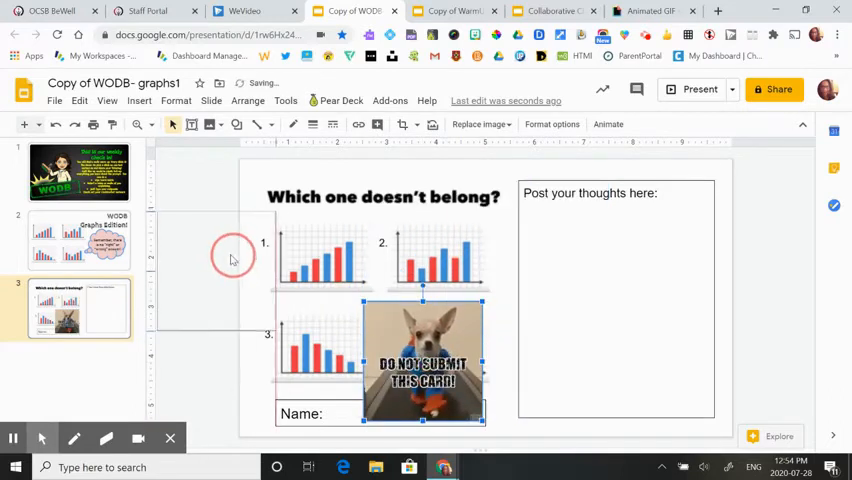
pyautogui.moveTo(424, 362); pyautogui.dragTo(204, 276)
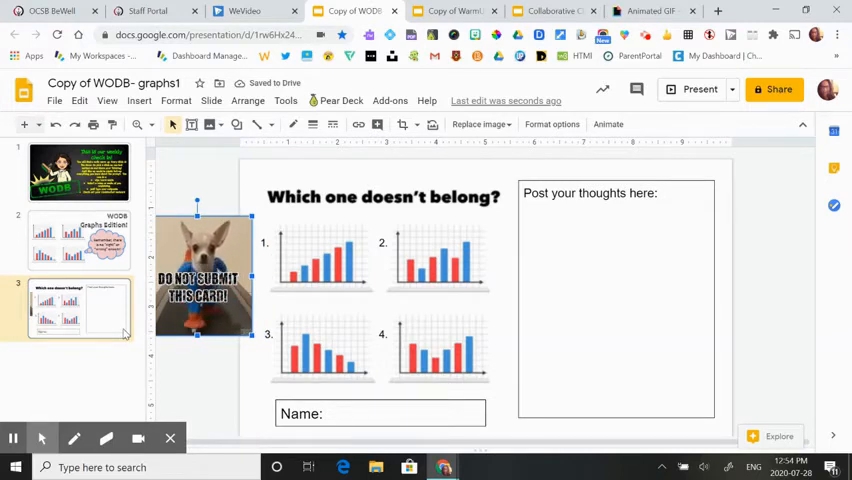
pyautogui.moveTo(80, 318)
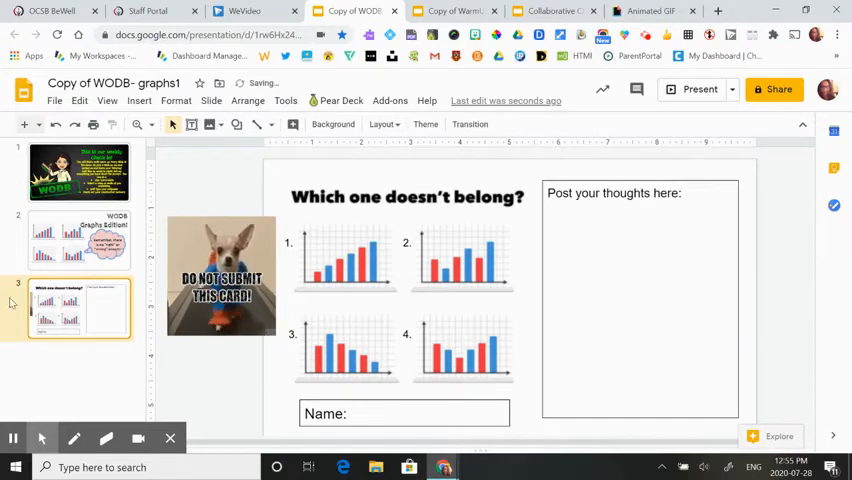
# Step: Scroll through the deck's copies of the graphs slide, then switch to the Hapara Workspace board
pyautogui.click(80, 376)
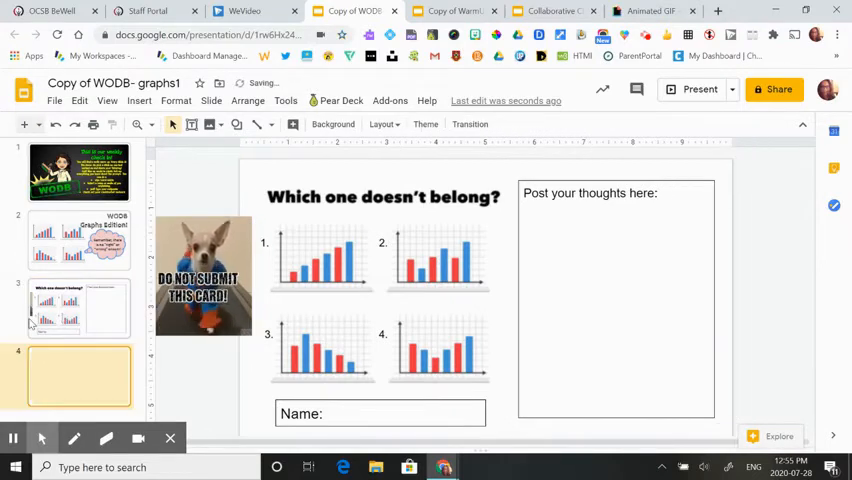
pyautogui.scroll(-3)
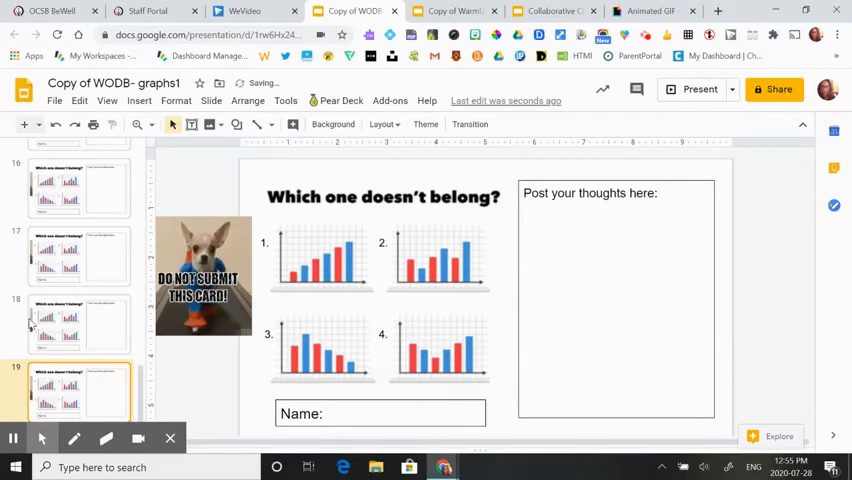
pyautogui.scroll(3)
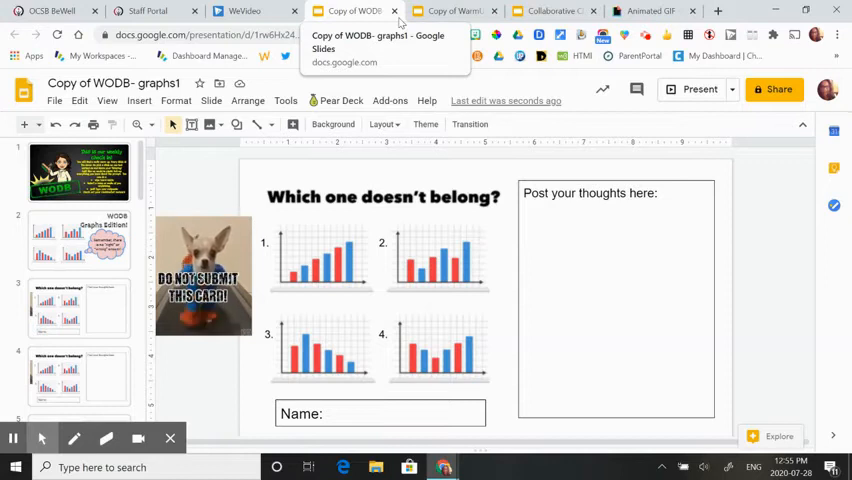
pyautogui.moveTo(368, 36)
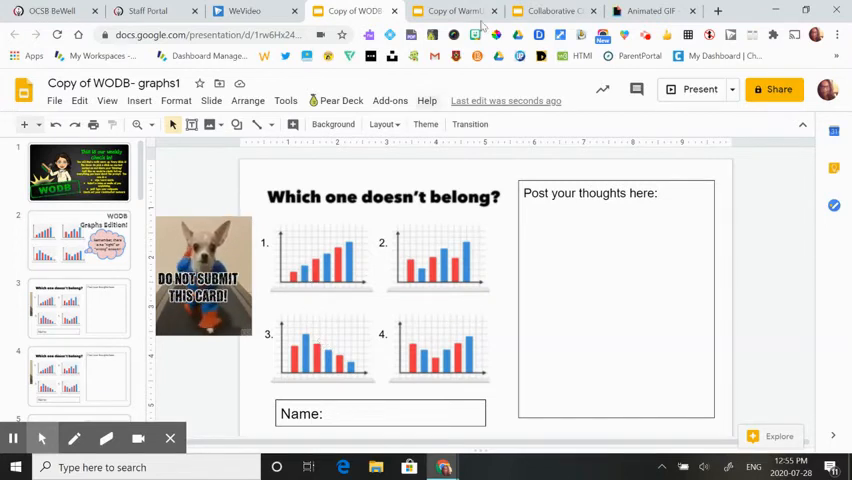
pyautogui.click(450, 12)
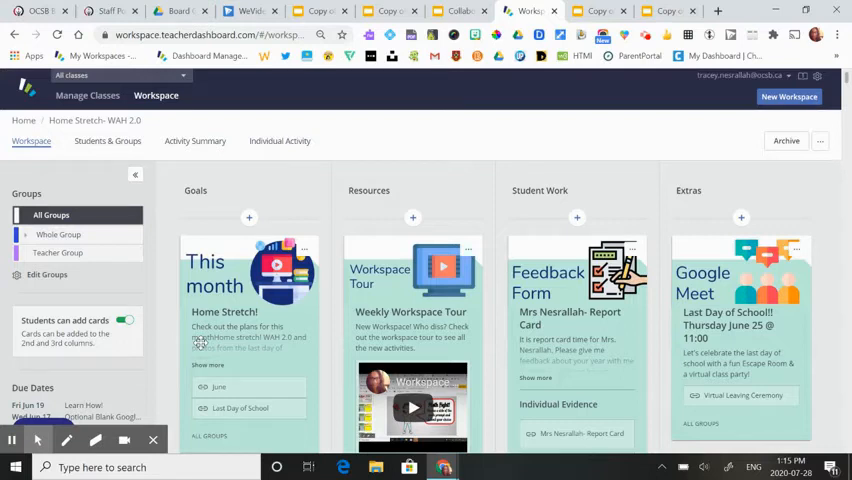
pyautogui.moveTo(108, 140)
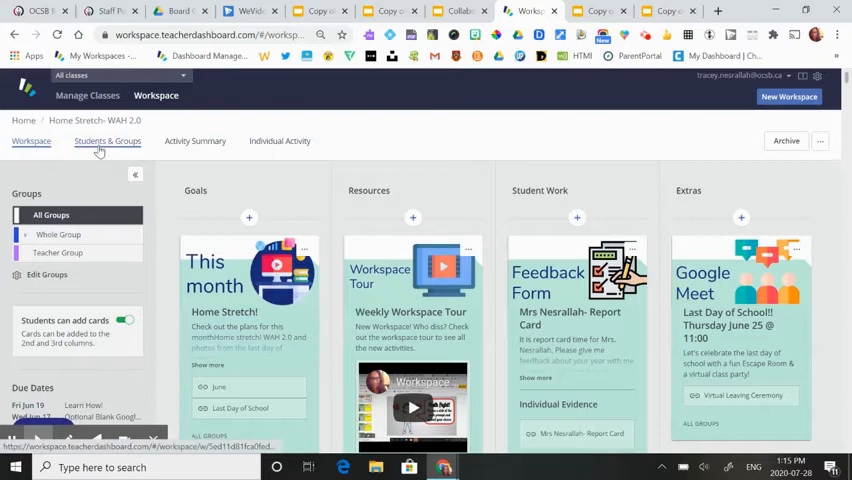
pyautogui.click(108, 140)
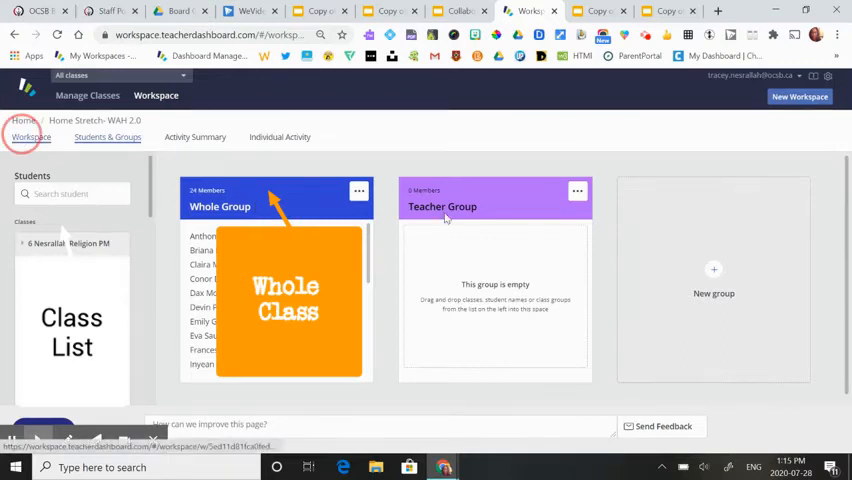
pyautogui.click(30, 140)
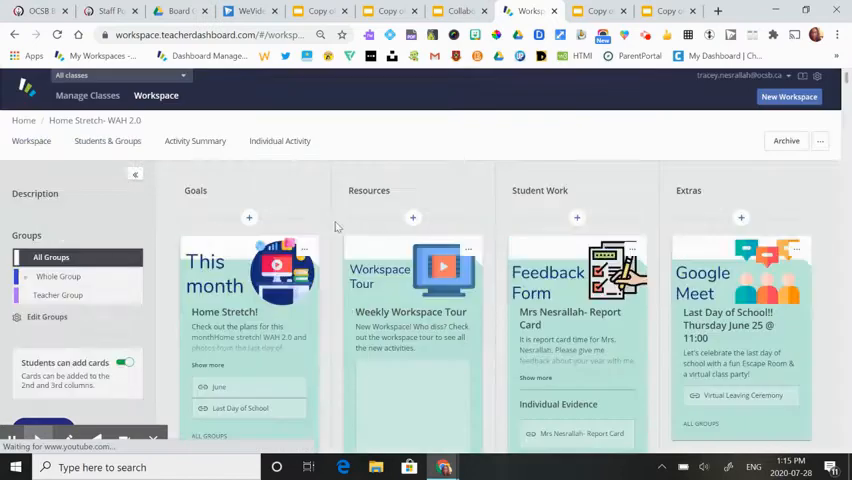
# Step: Add a new card to the Test section with the uploaded Math Warm Up header image
pyautogui.scroll(-3)
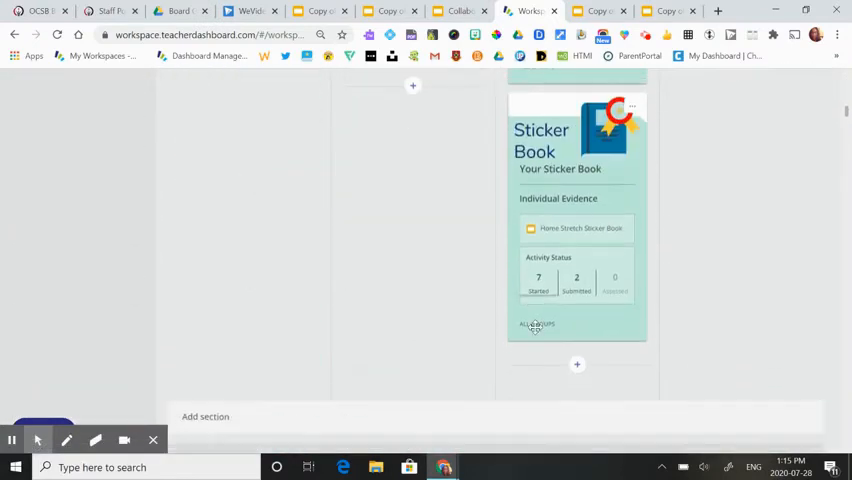
pyautogui.scroll(-3)
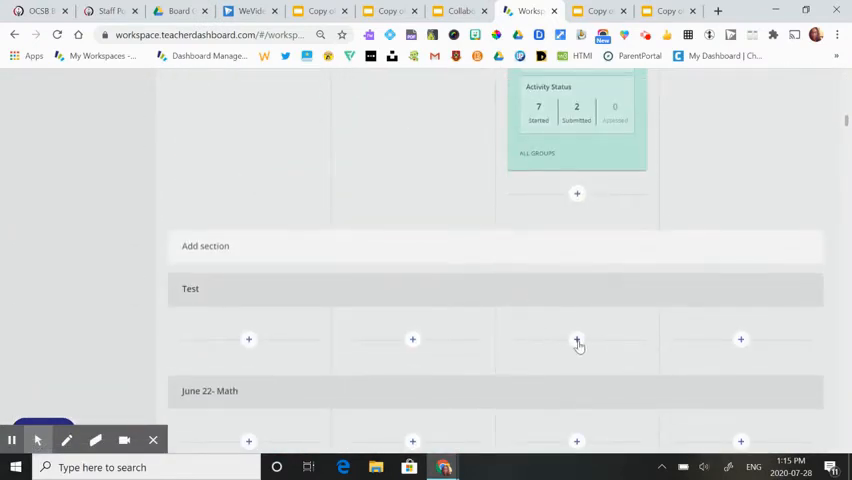
pyautogui.click(576, 340)
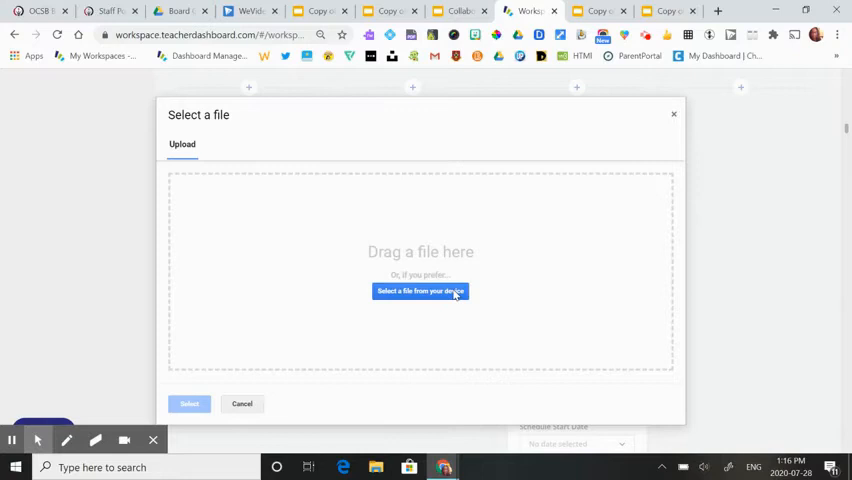
pyautogui.click(420, 292)
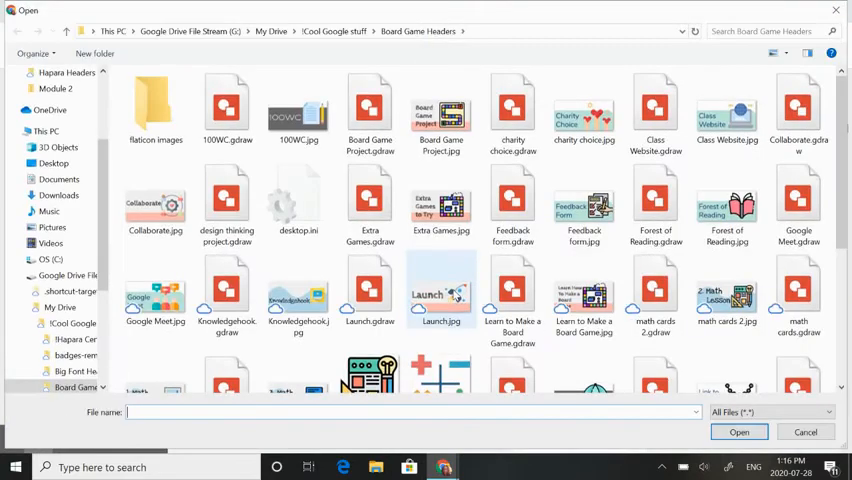
pyautogui.scroll(-3)
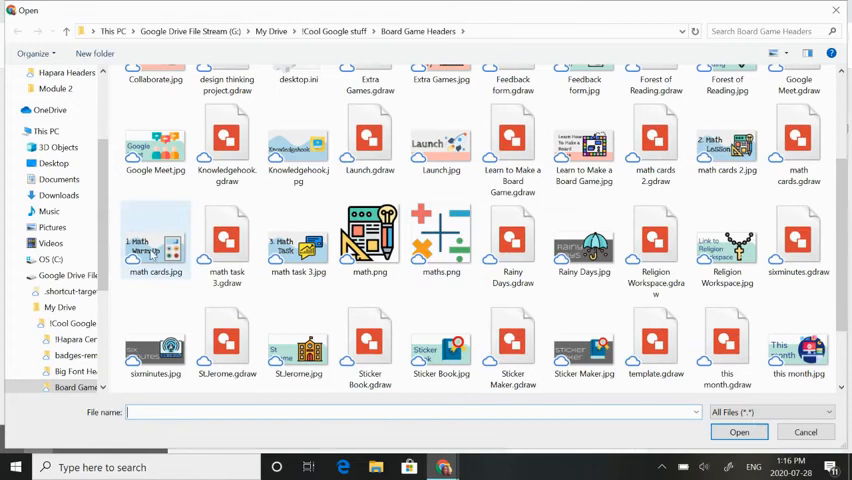
pyautogui.click(740, 432)
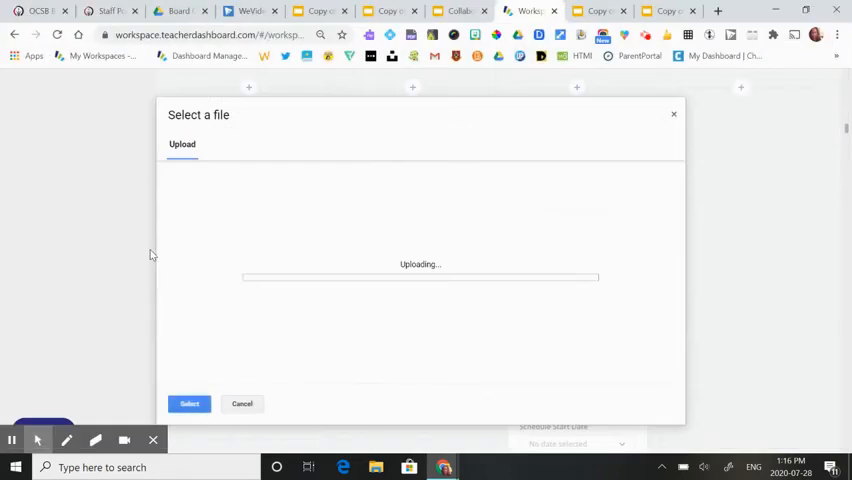
# Step: Title the card DO NOT SUBMIT THIS CARD!
pyautogui.click(242, 404)
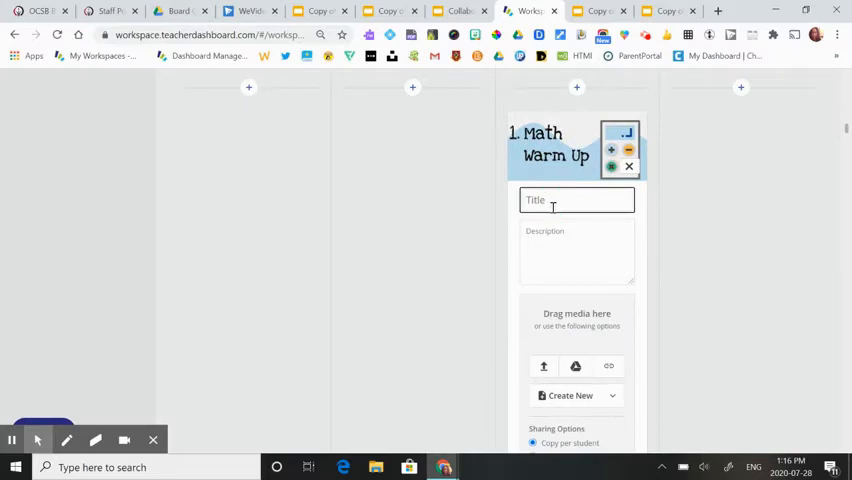
pyautogui.write('DO NOT S')
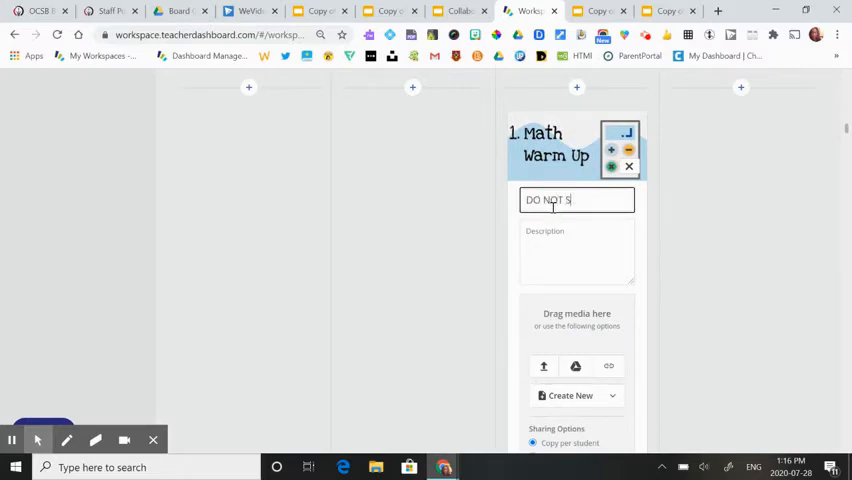
pyautogui.write('UBMIT THIS CARD')
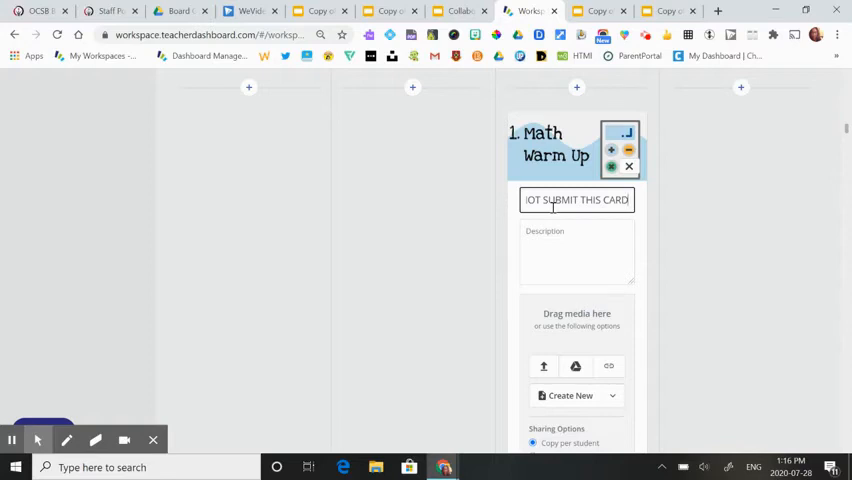
pyautogui.write('!')
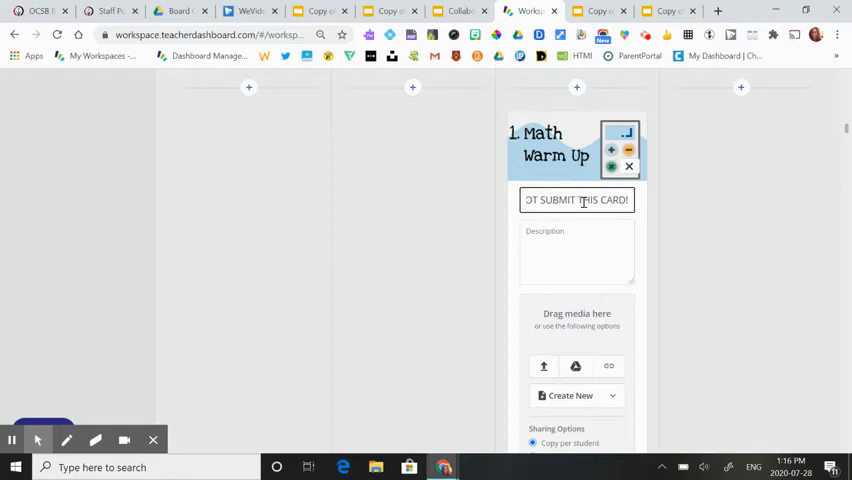
pyautogui.scroll(-3)
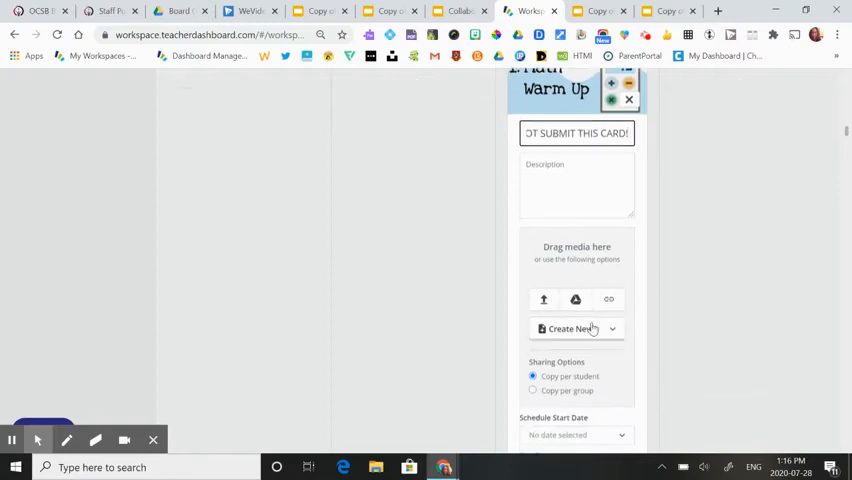
# Step: Attach Copy of WODB- graphs1 from the 1.6 Math > Warm Ups Drive folder to the card
pyautogui.click(576, 300)
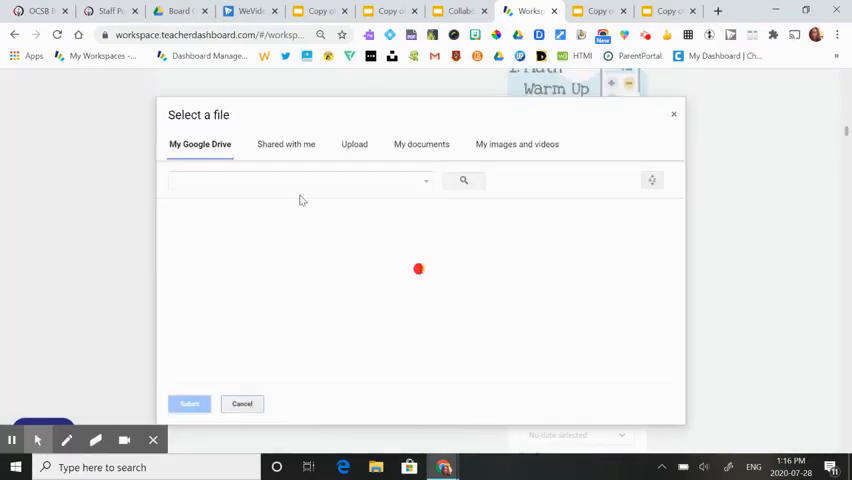
pyautogui.moveTo(232, 248)
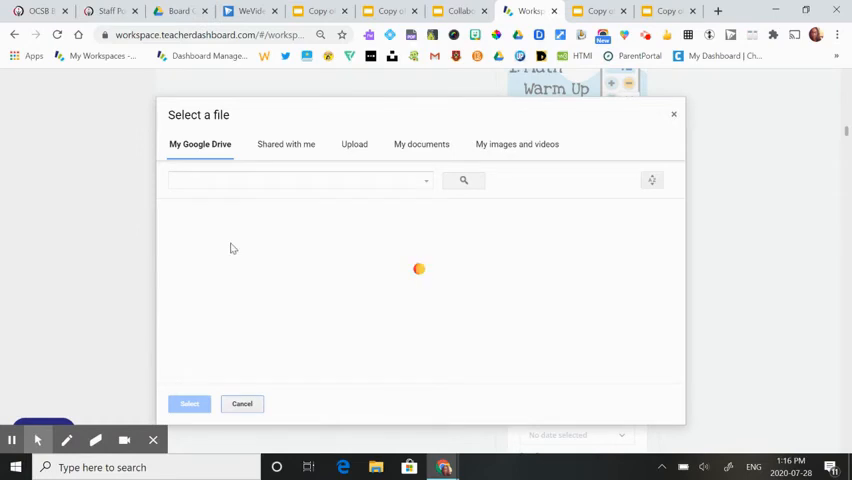
pyautogui.moveTo(184, 216)
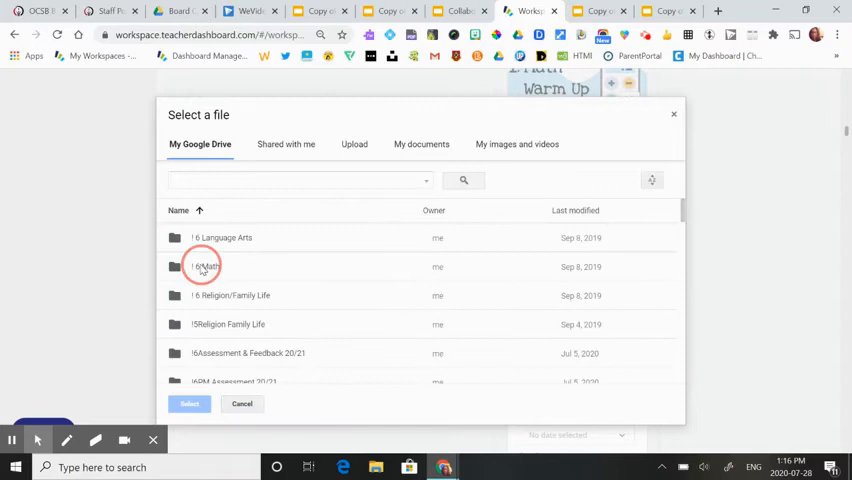
pyautogui.doubleClick(204, 266)
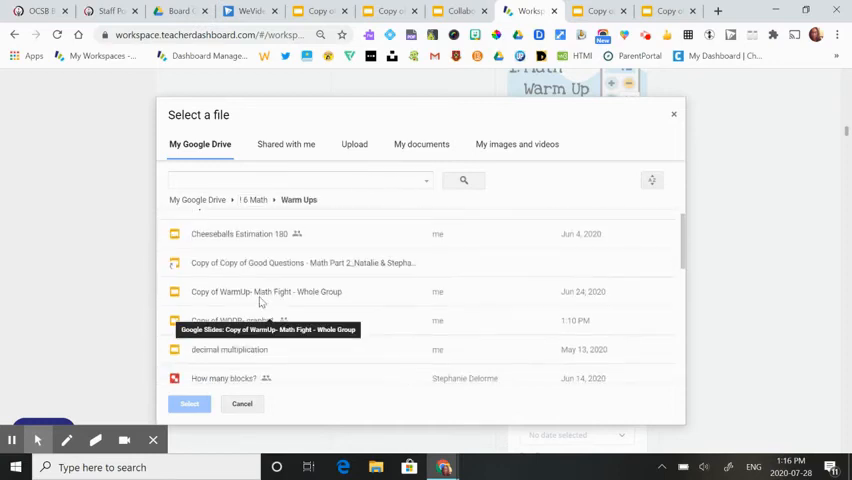
pyautogui.click(188, 404)
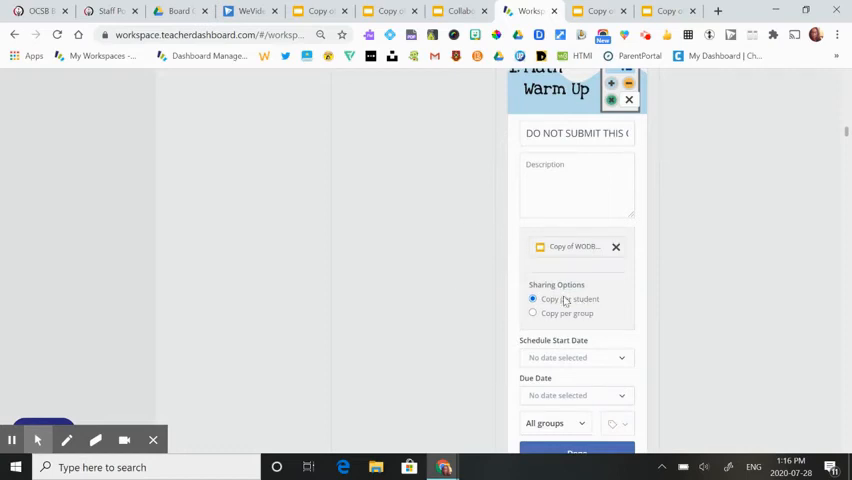
# Step: Share the deck as one copy per group and set which groups can see the card
pyautogui.click(532, 312)
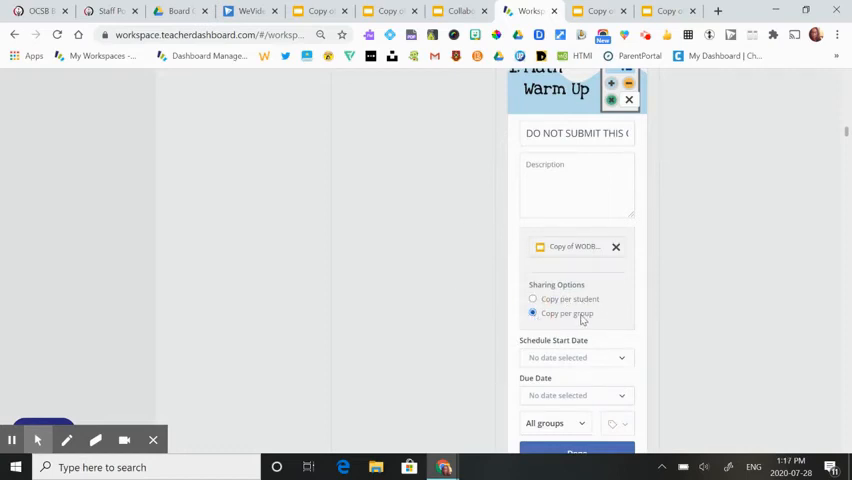
pyautogui.scroll(-3)
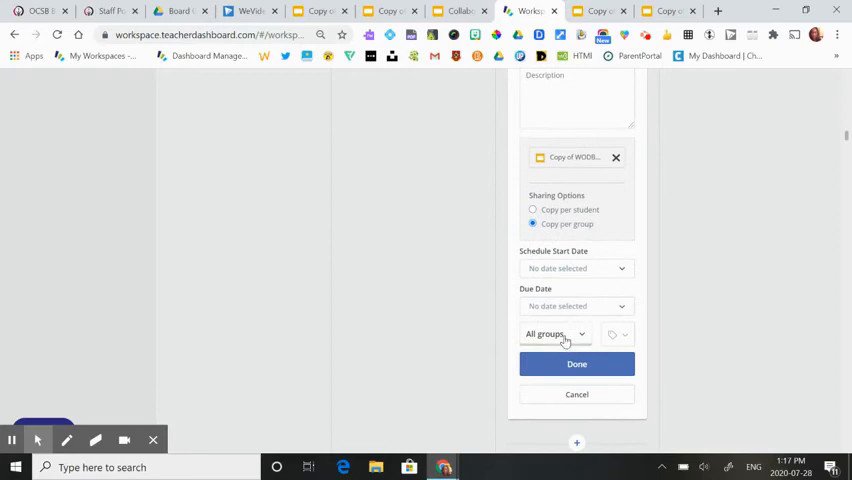
pyautogui.click(554, 332)
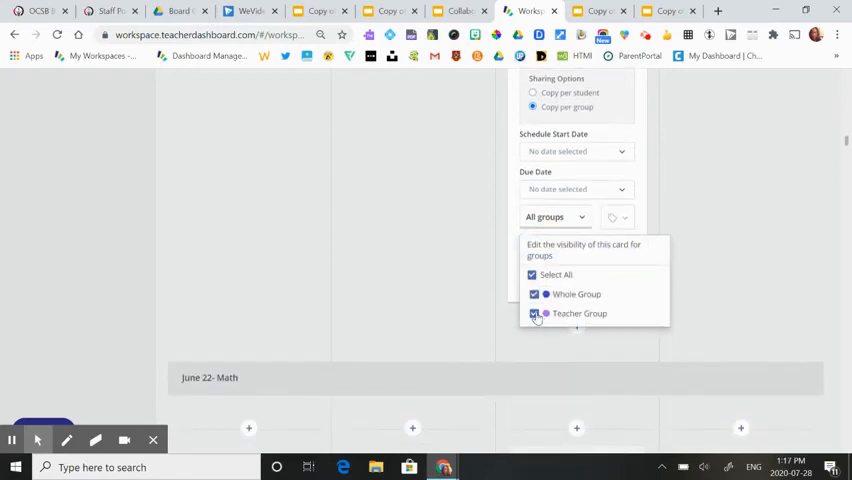
pyautogui.click(534, 312)
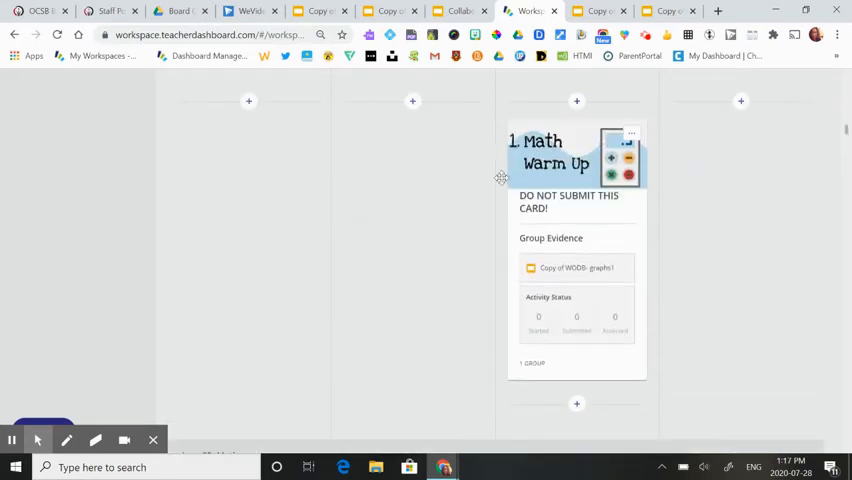
# Step: Use the card's options menu and open the attached Copy of WODB- graphs1 deck
pyautogui.click(632, 134)
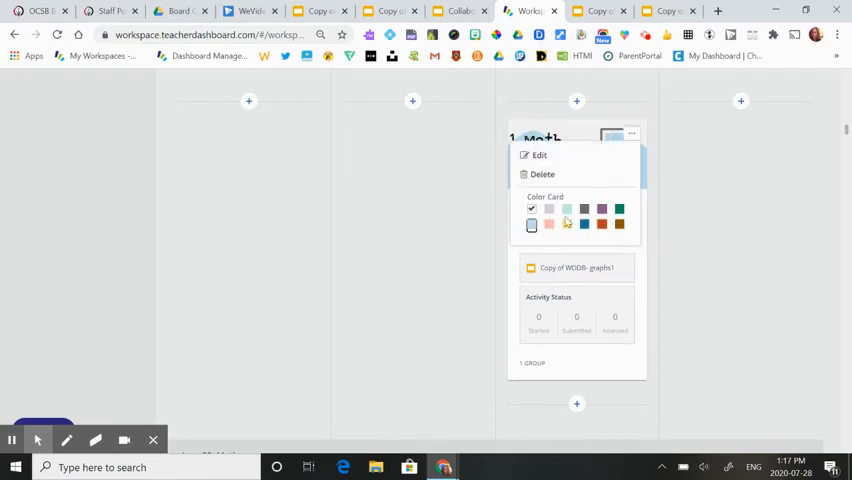
pyautogui.click(532, 224)
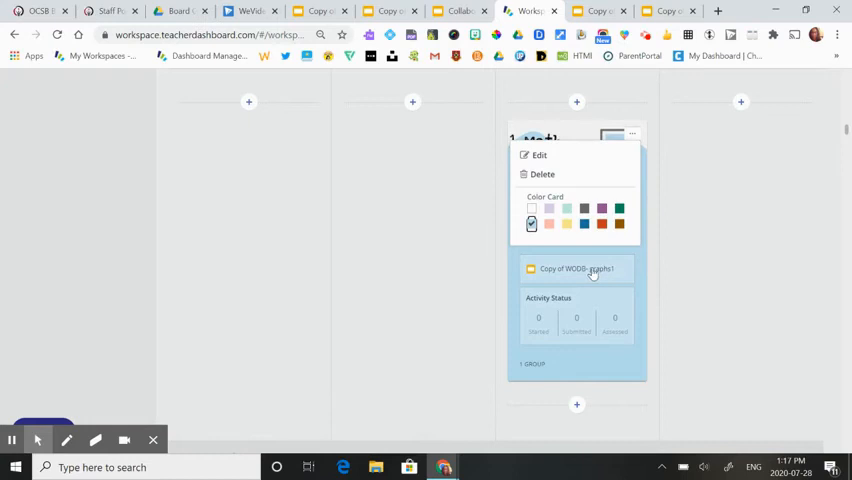
pyautogui.click(576, 268)
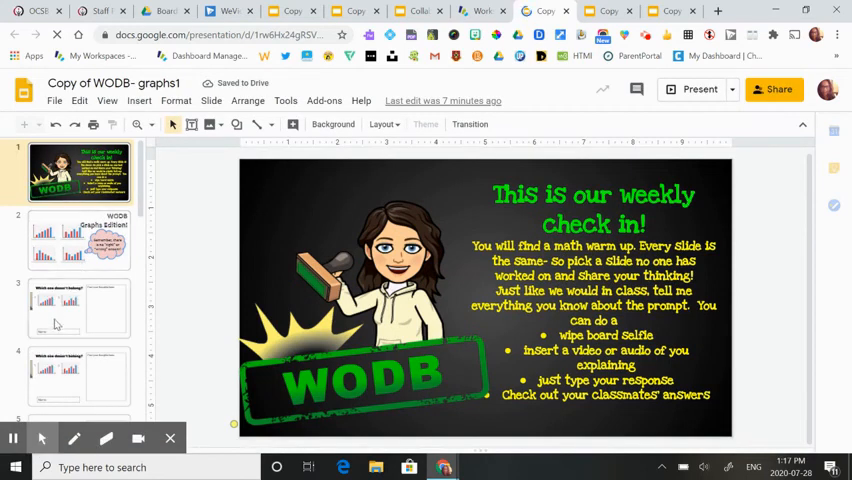
# Step: Show the first Which one doesn't belong? slide and select the Post your thoughts here box to comment
pyautogui.click(80, 308)
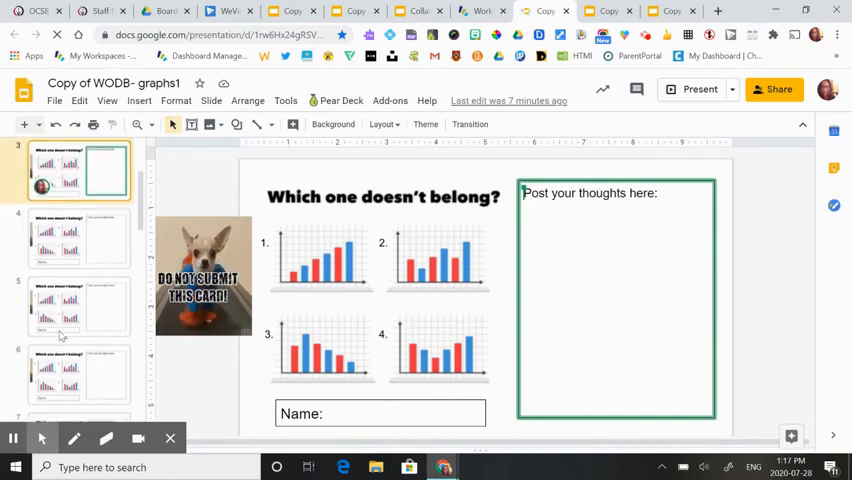
pyautogui.scroll(3)
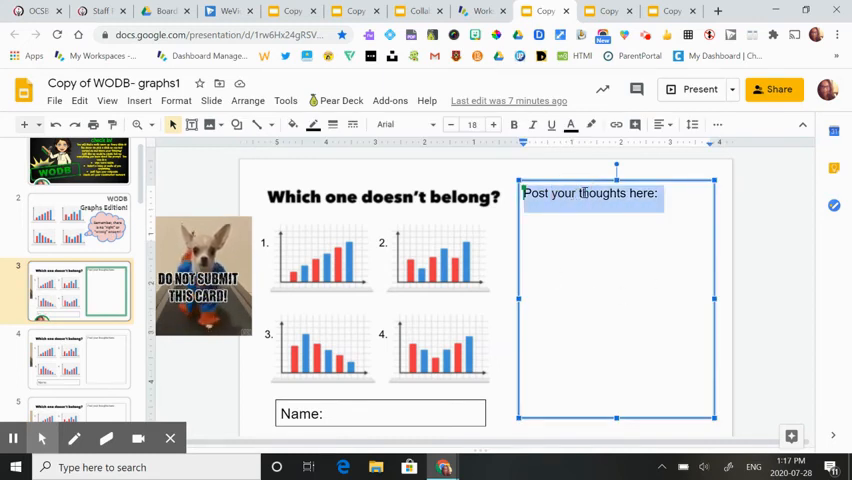
pyautogui.click(676, 254)
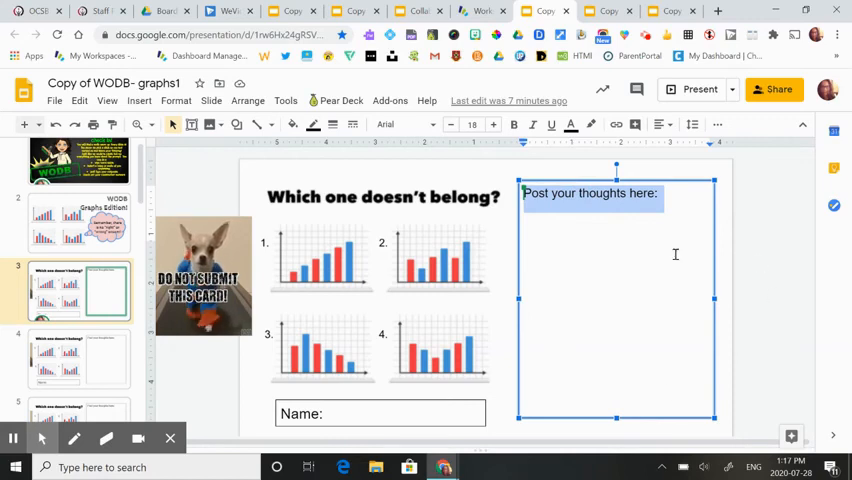
pyautogui.click(636, 124)
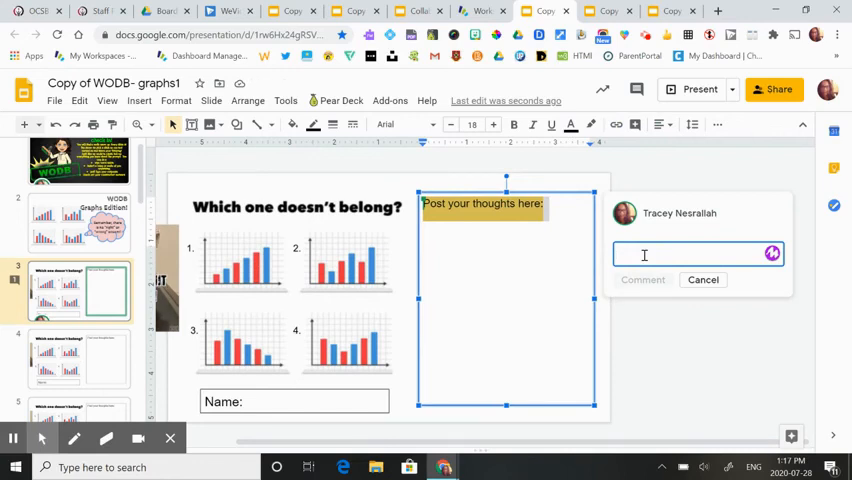
# Step: Write the comment 'Wow! what a cool way to show your thinking' and @-mention a student
pyautogui.write('wO')
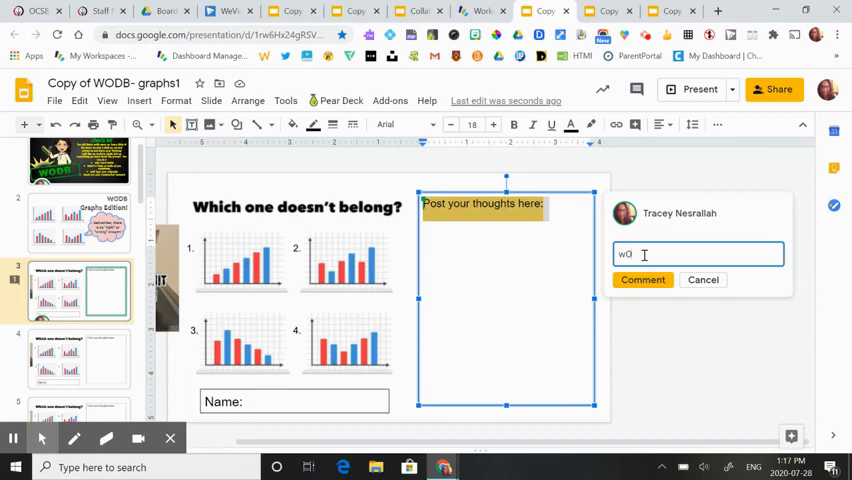
pyautogui.press('Backspace')
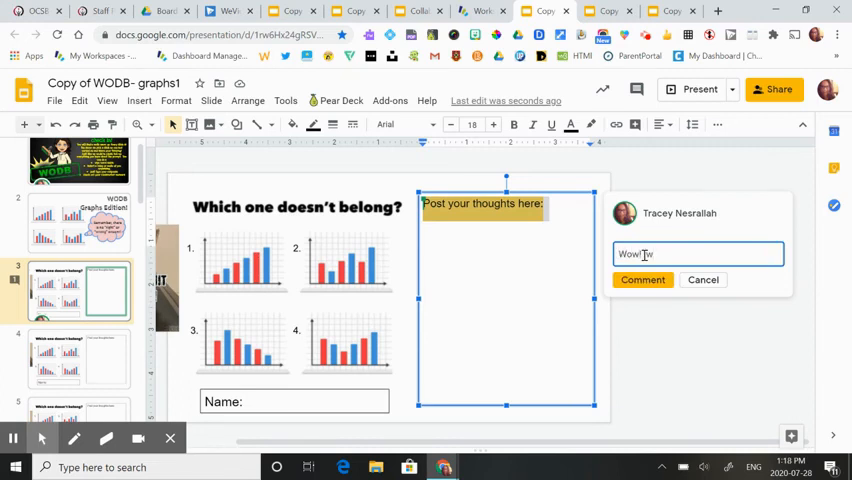
pyautogui.write('hat a coo')
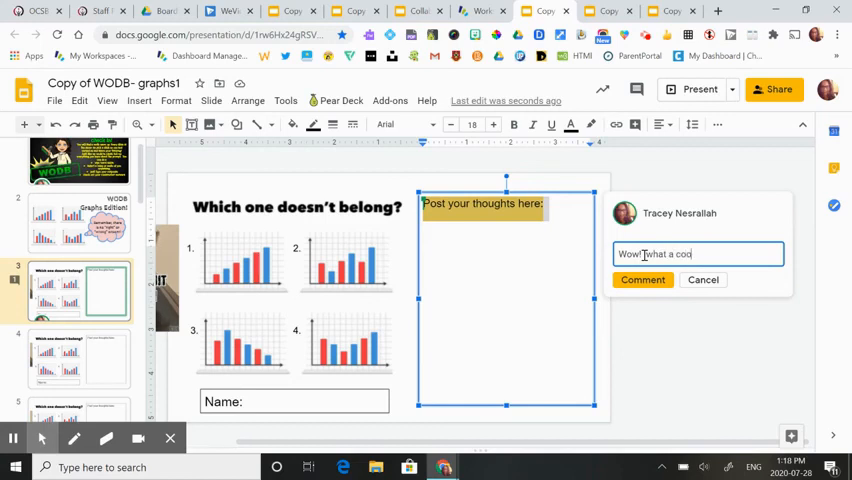
pyautogui.write('l way to s')
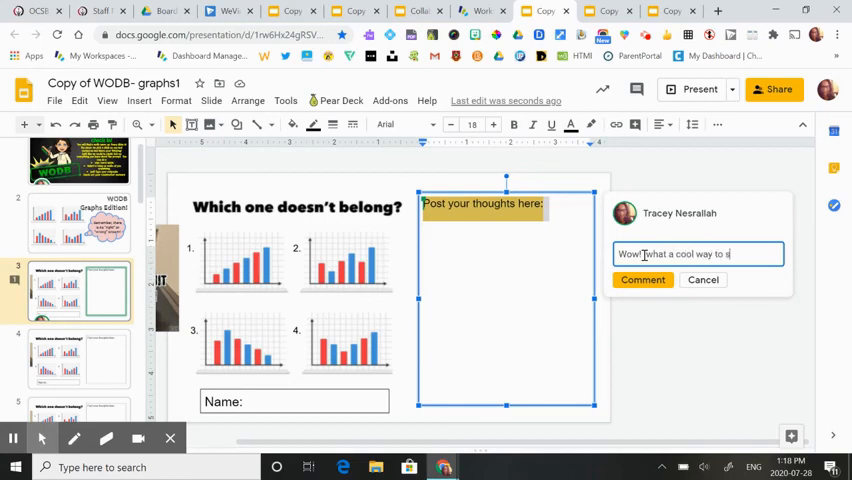
pyautogui.write('how your think')
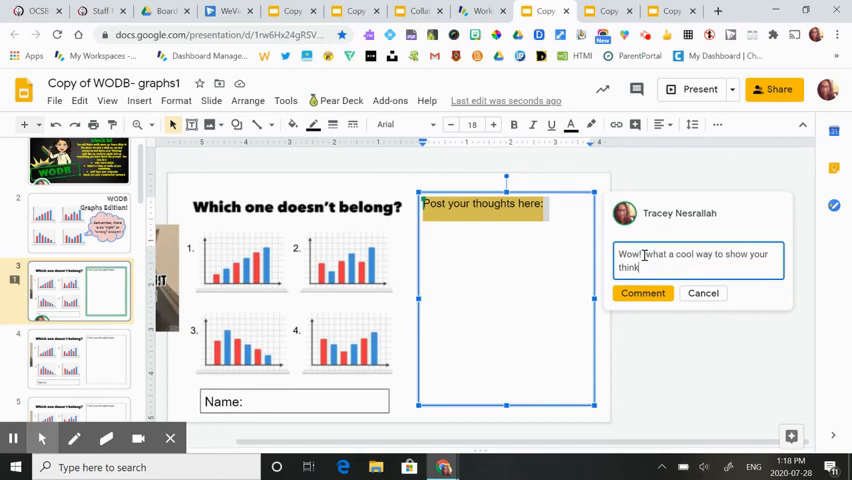
pyautogui.write('ing')
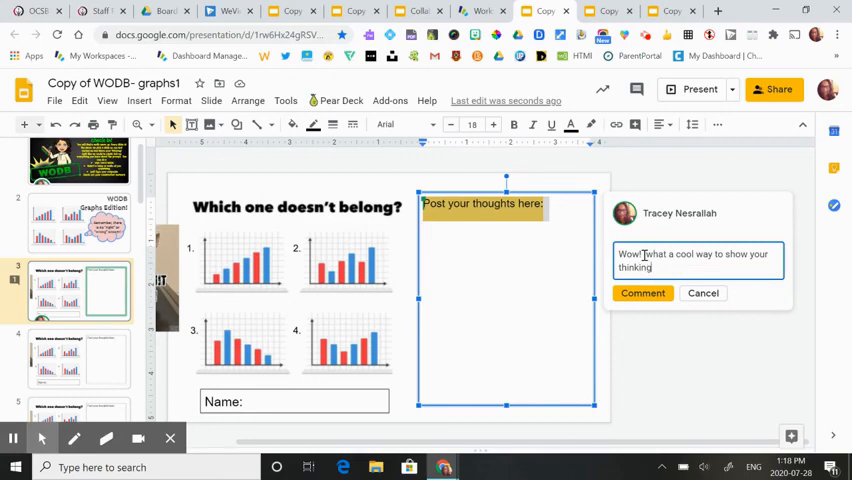
pyautogui.write('@')
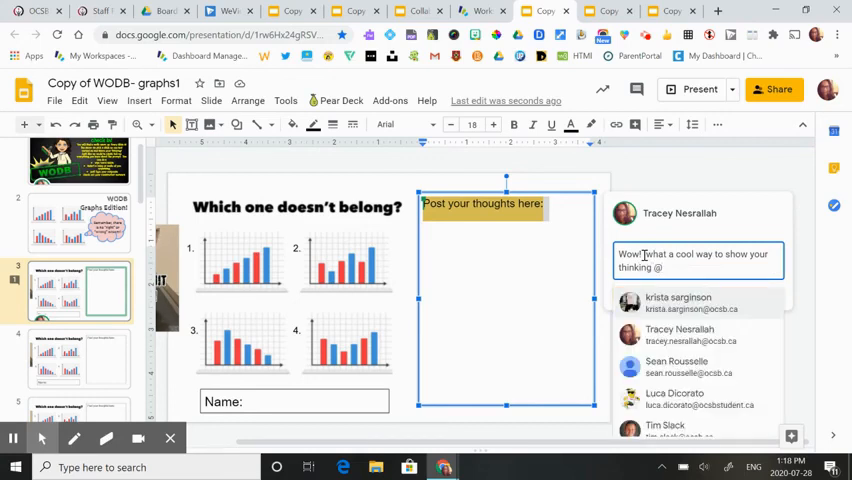
pyautogui.click(678, 302)
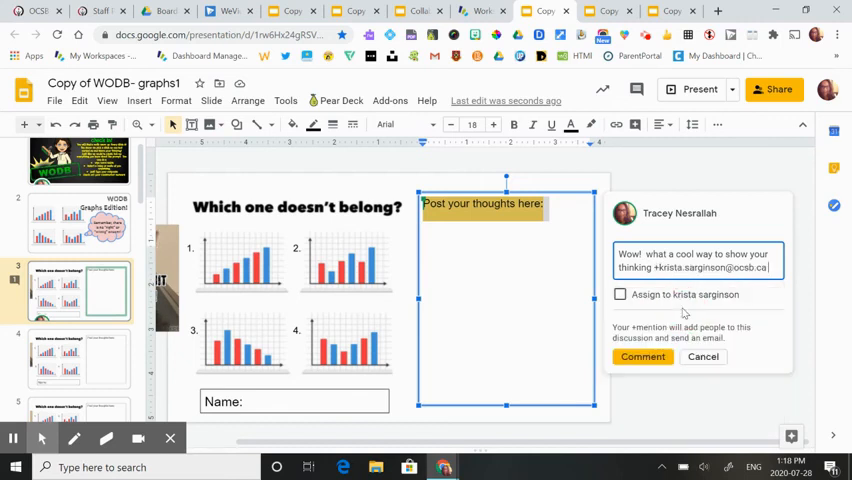